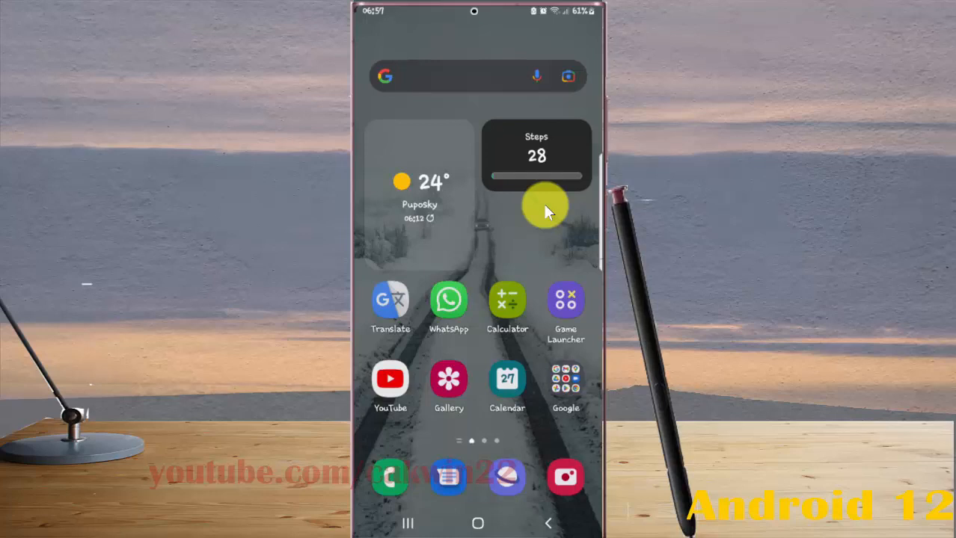
mouse_move(534, 217)
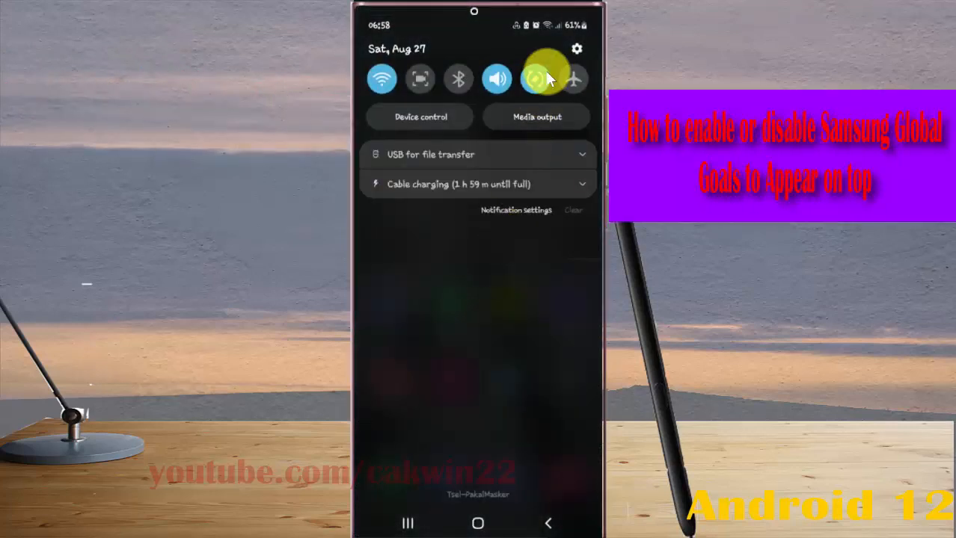
Step: Open Settings from the quick settings gear and scroll down to Apps
click(575, 49)
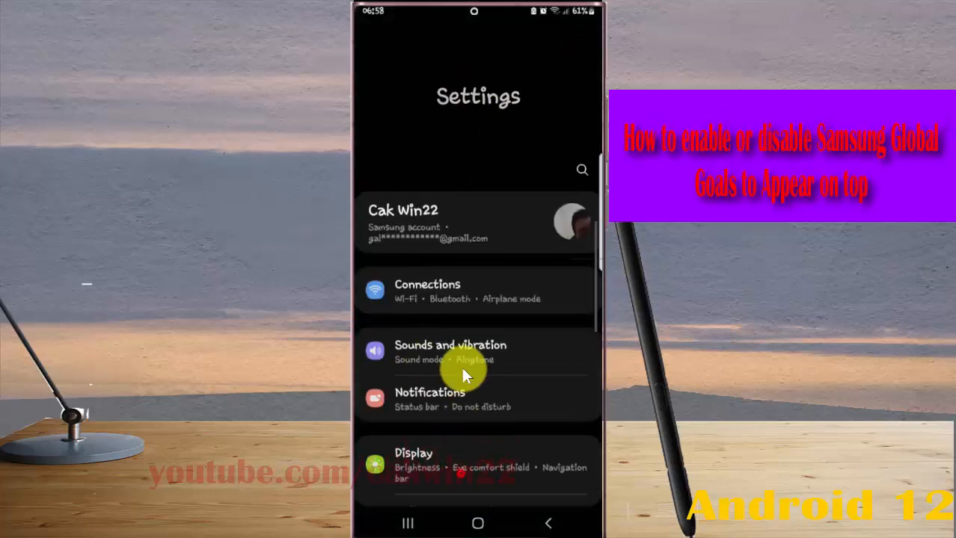
scroll(down, 3)
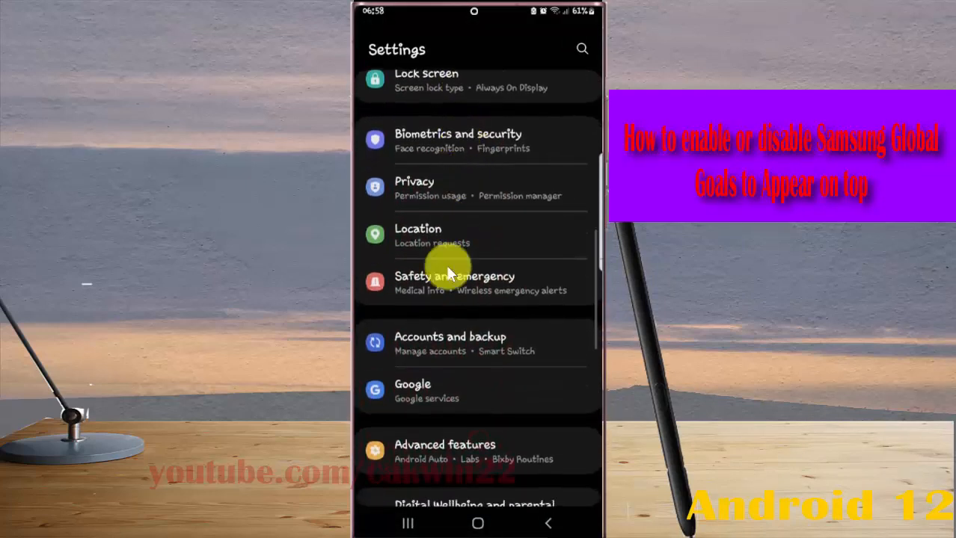
scroll(down, 3)
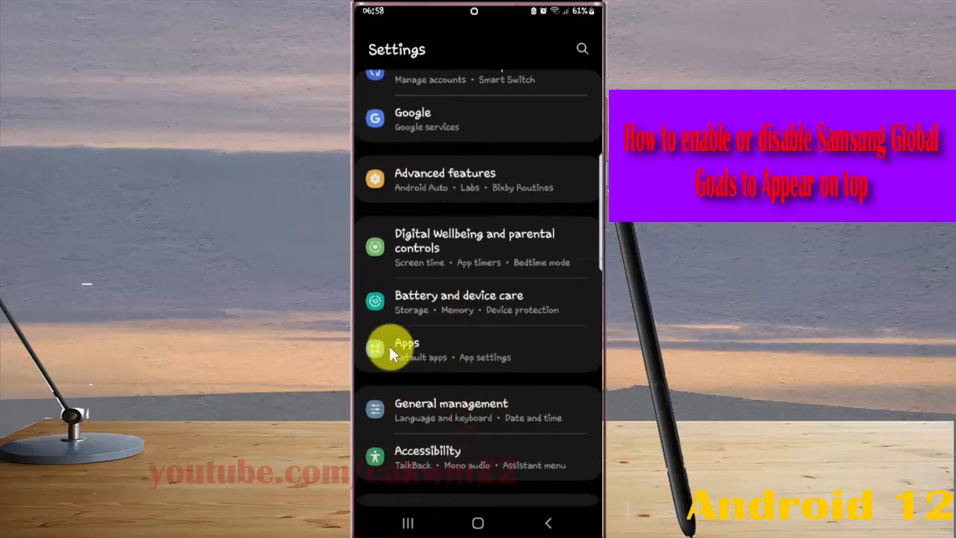
Step: Open Apps > Special access > Appear on top and hide system apps
click(407, 350)
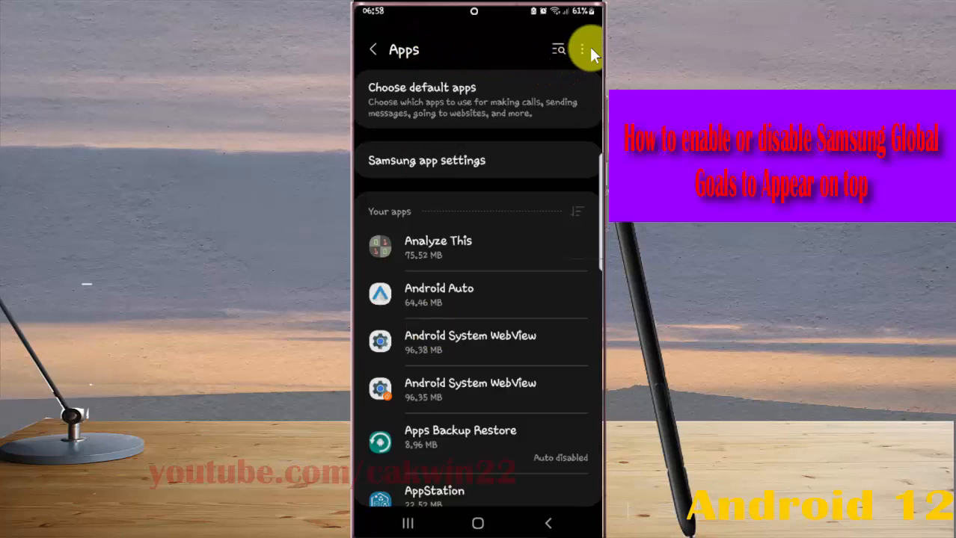
click(582, 49)
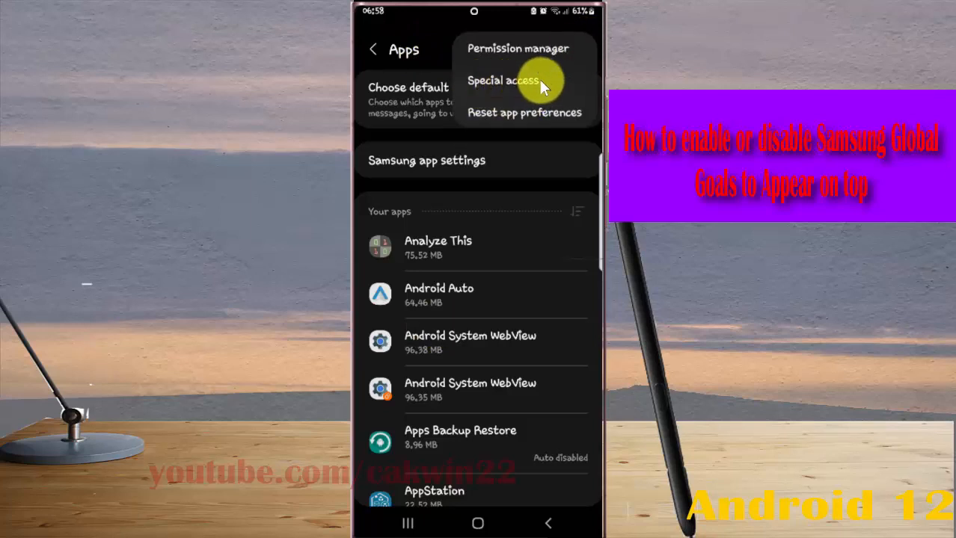
click(502, 80)
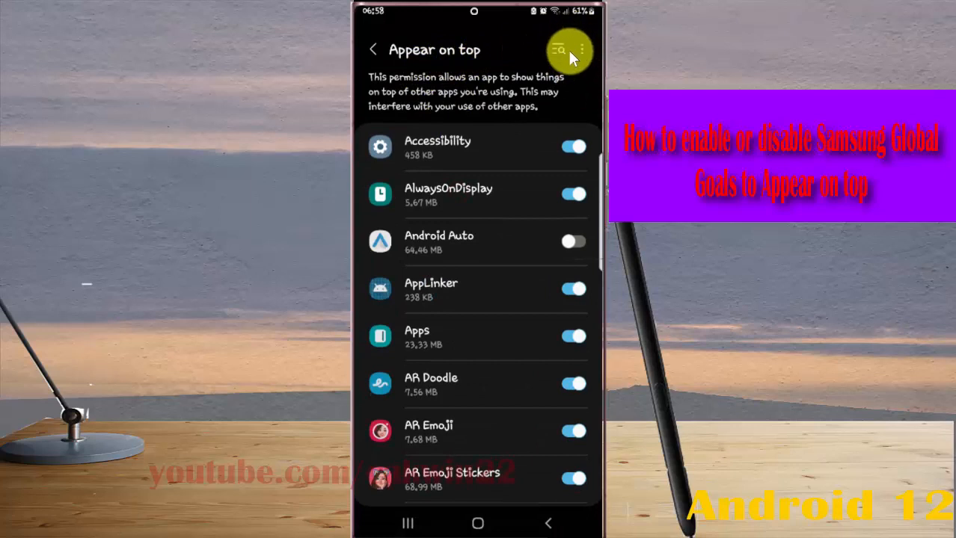
click(582, 49)
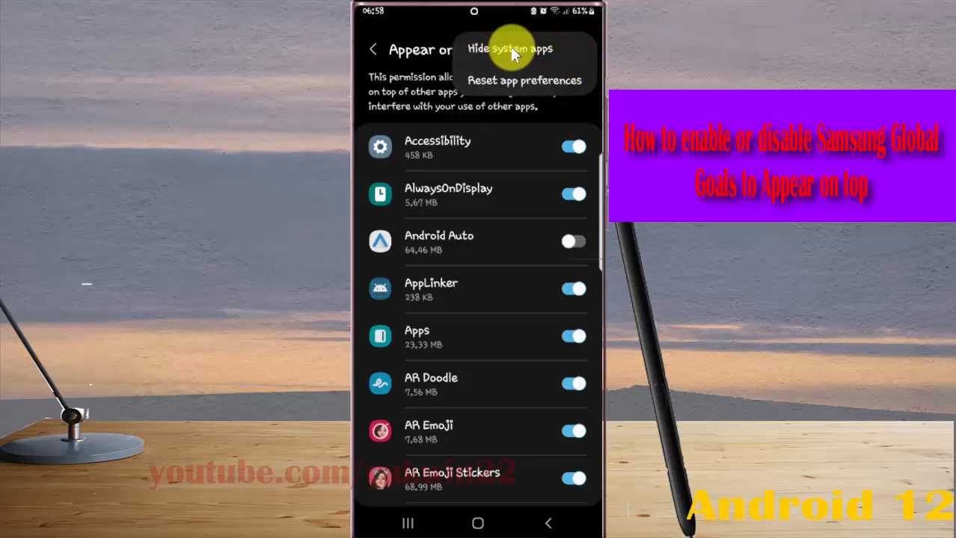
click(509, 48)
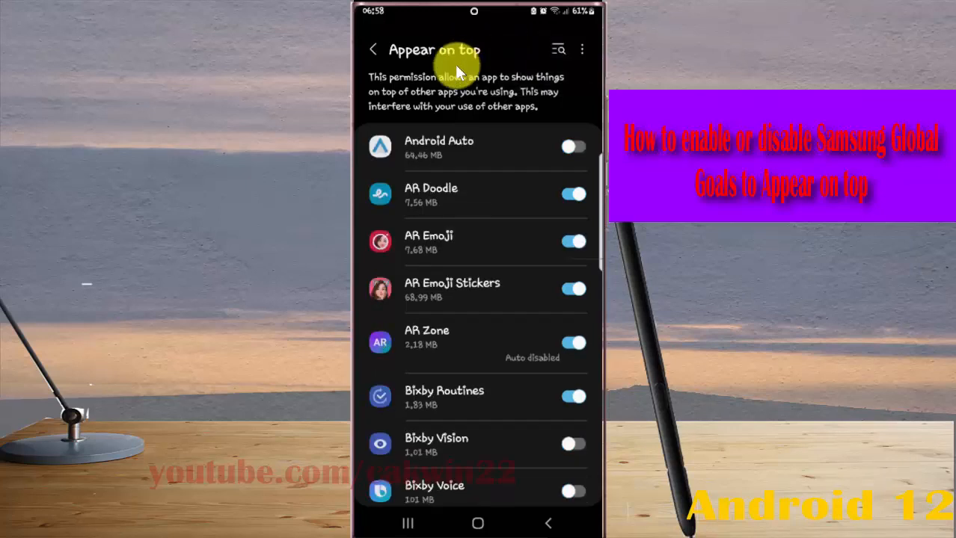
Step: Scroll down the Appear on top list until Samsung Global Goals appears
scroll(down, 3)
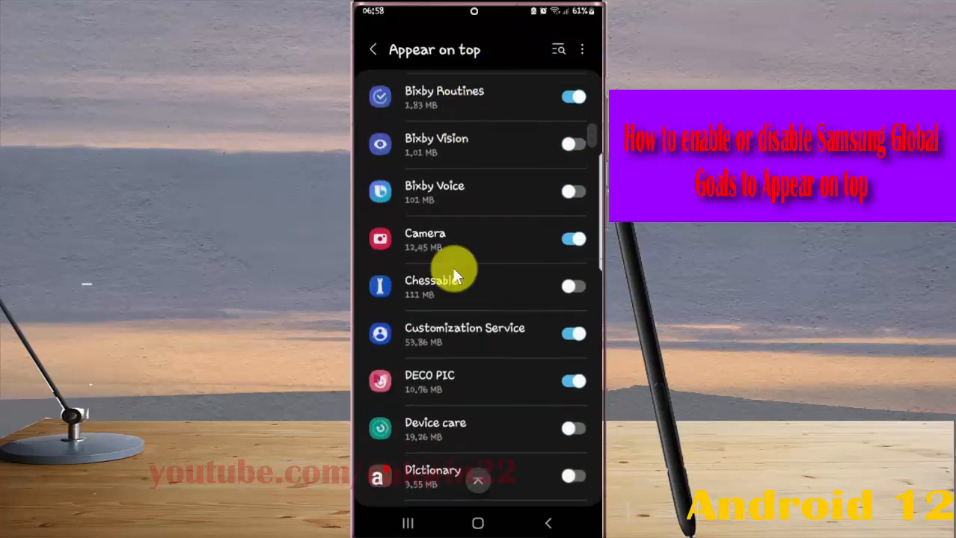
scroll(down, 3)
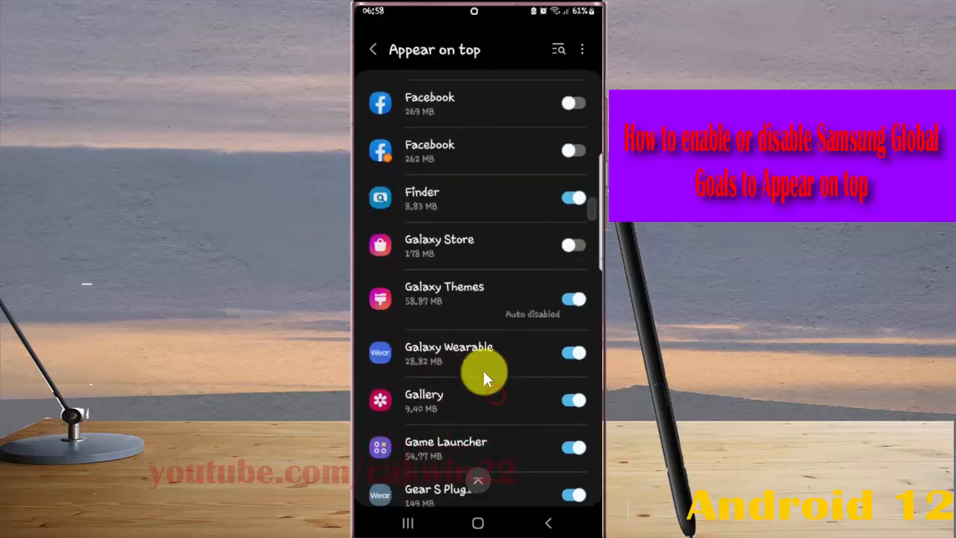
scroll(down, 3)
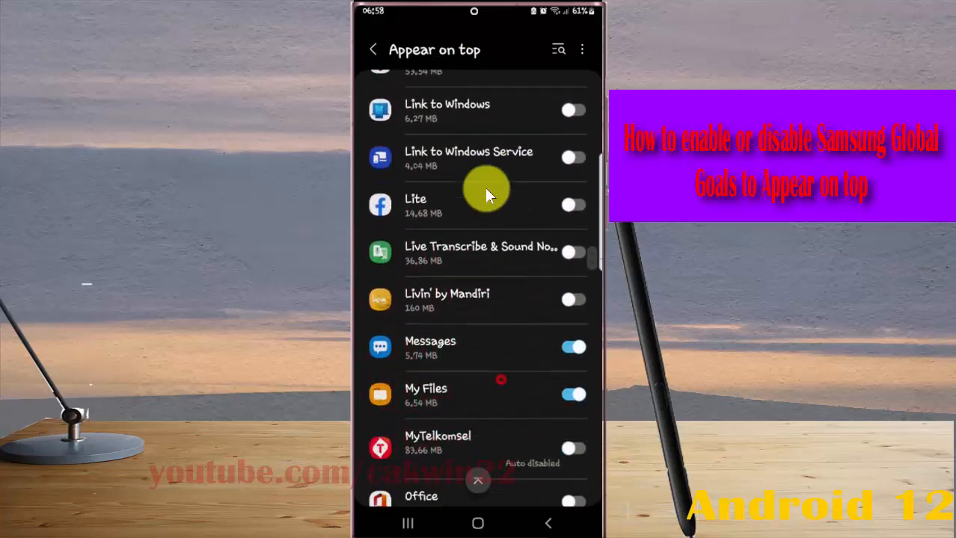
scroll(down, 3)
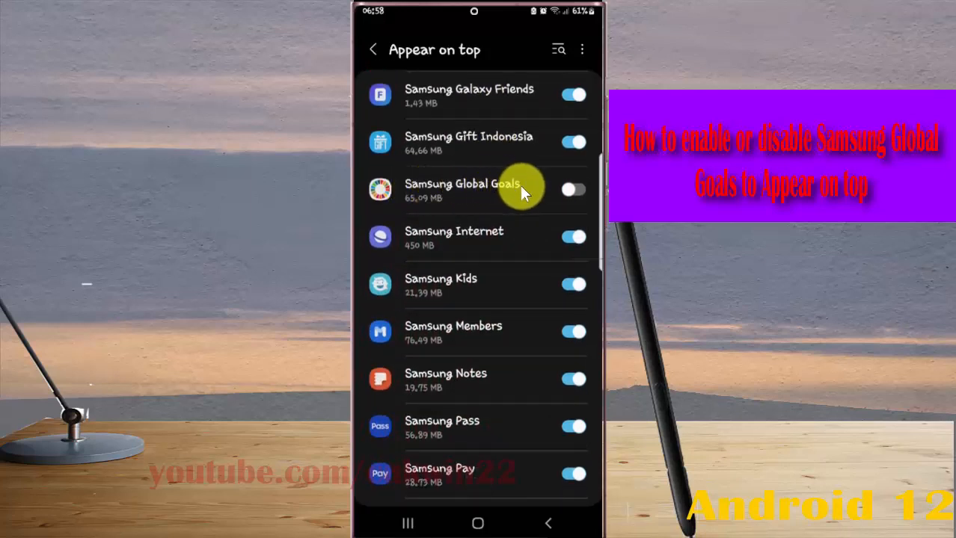
Step: Toggle Samsung Global Goals on and off, leaving it off, then switch off Samsung Gift Indonesia
click(573, 190)
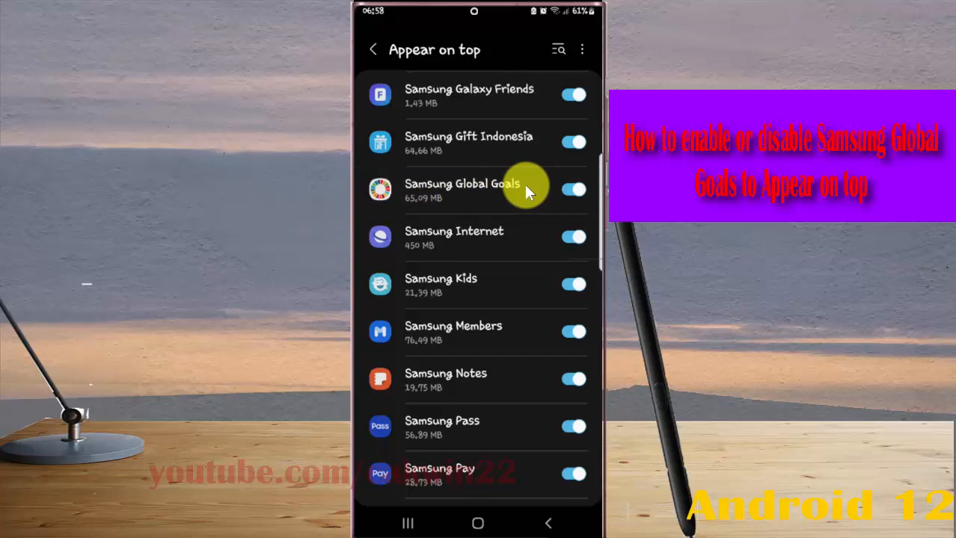
click(573, 189)
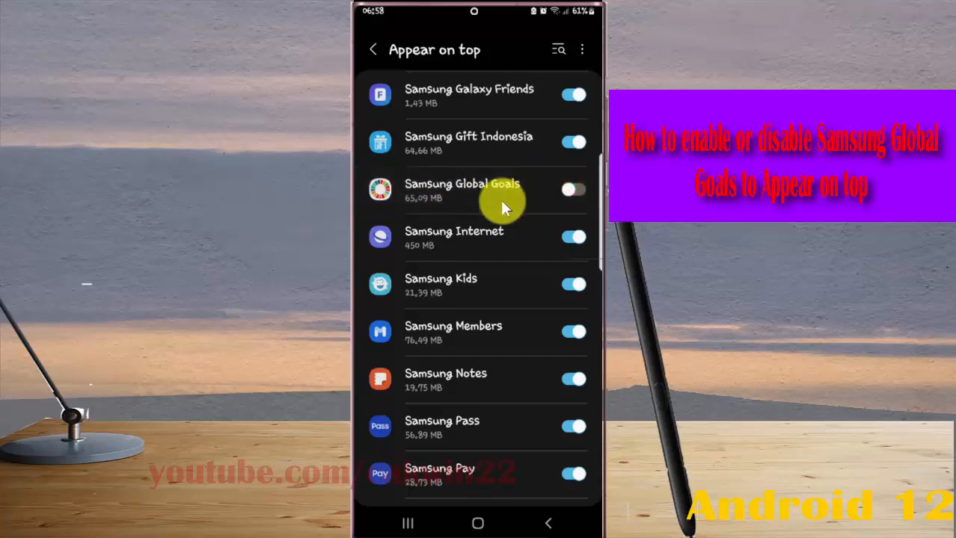
click(574, 189)
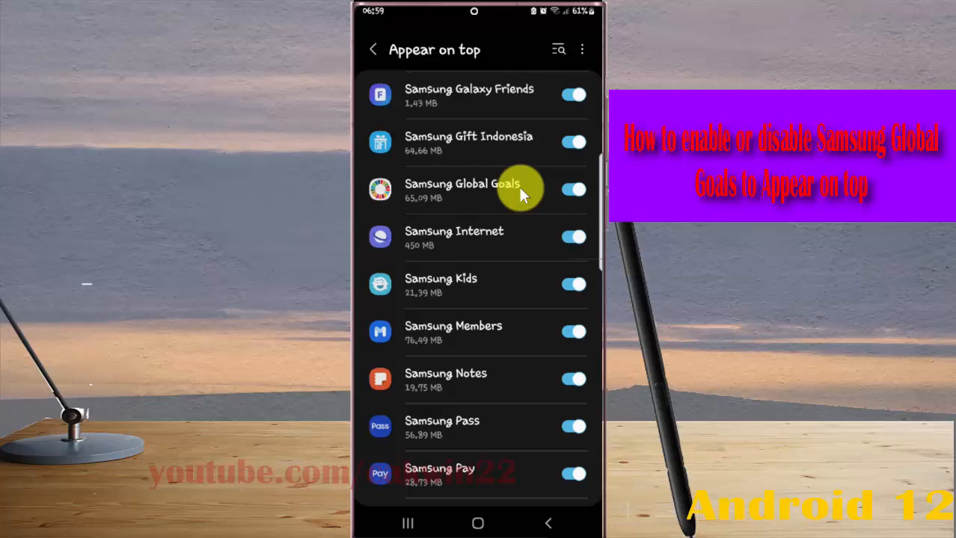
click(573, 190)
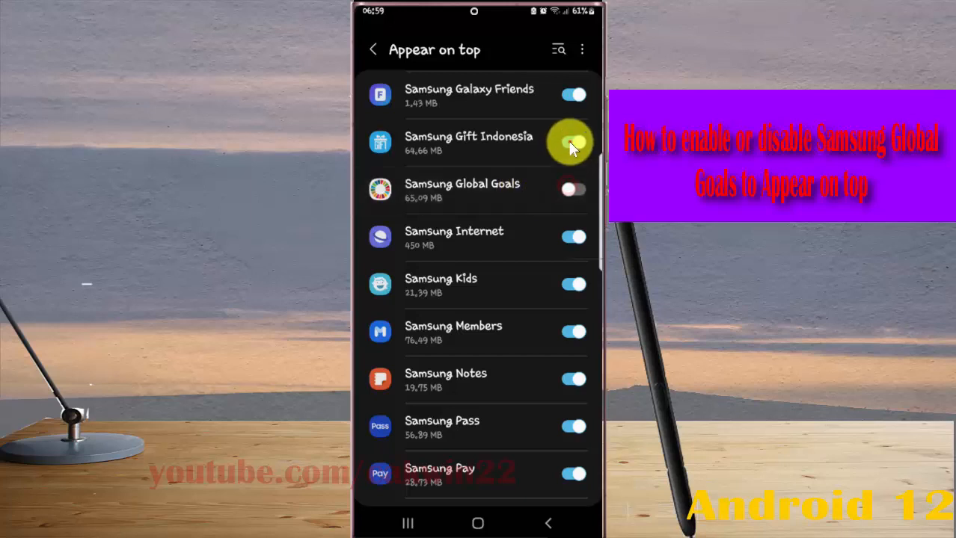
click(572, 142)
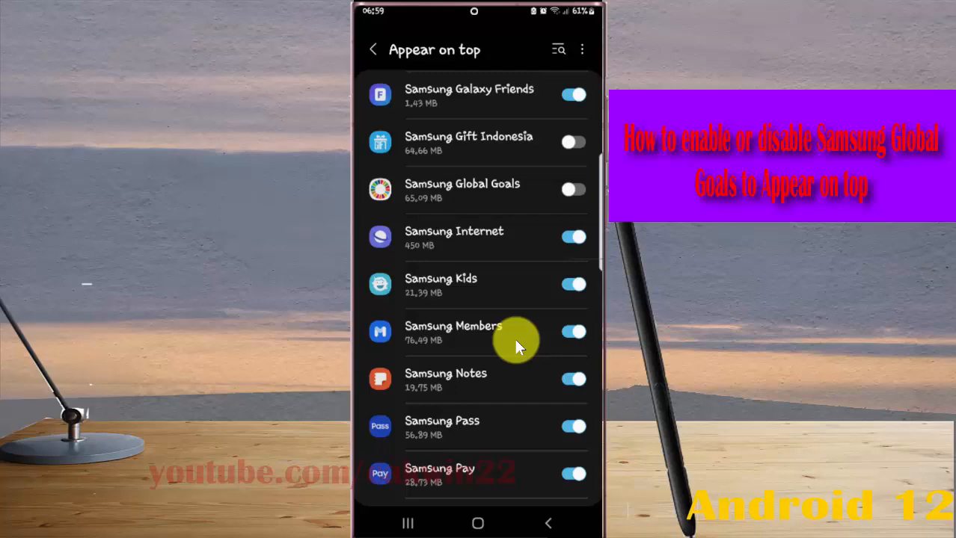